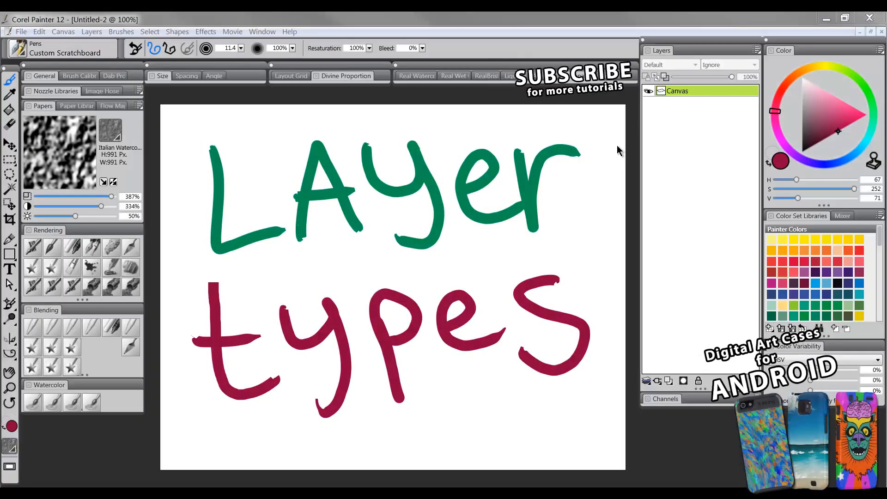
mouse_move(636, 133)
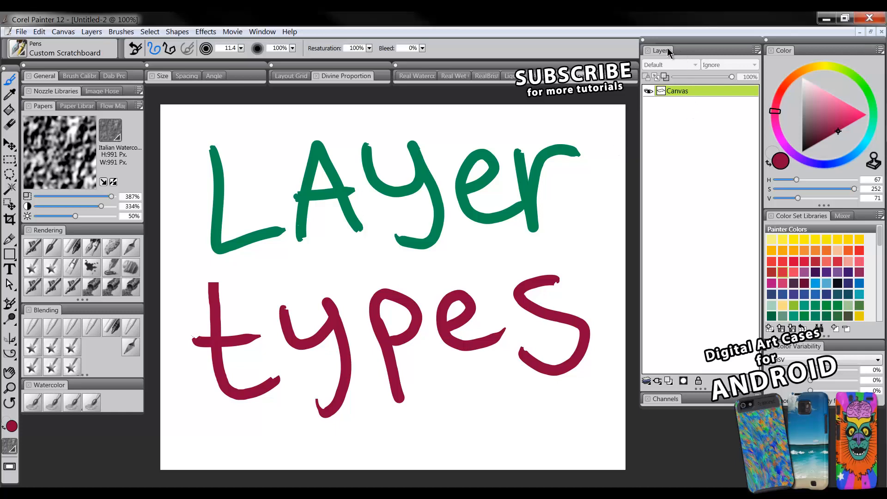
mouse_move(662, 54)
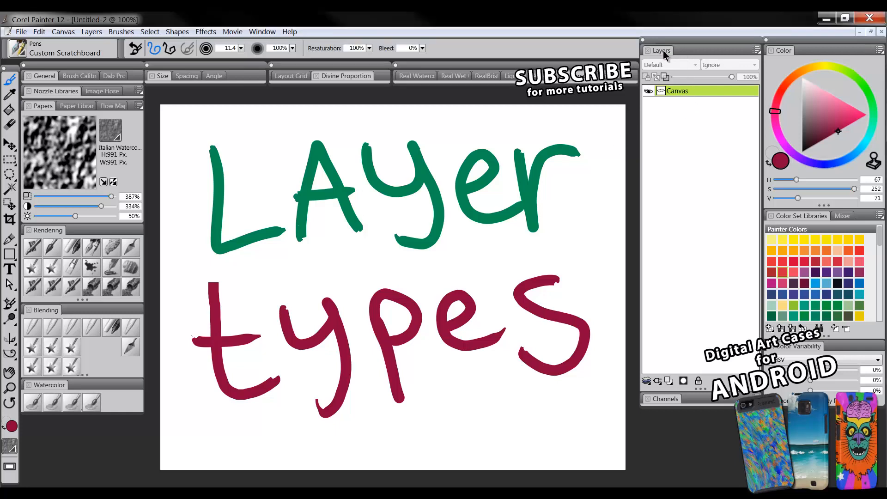
mouse_move(660, 54)
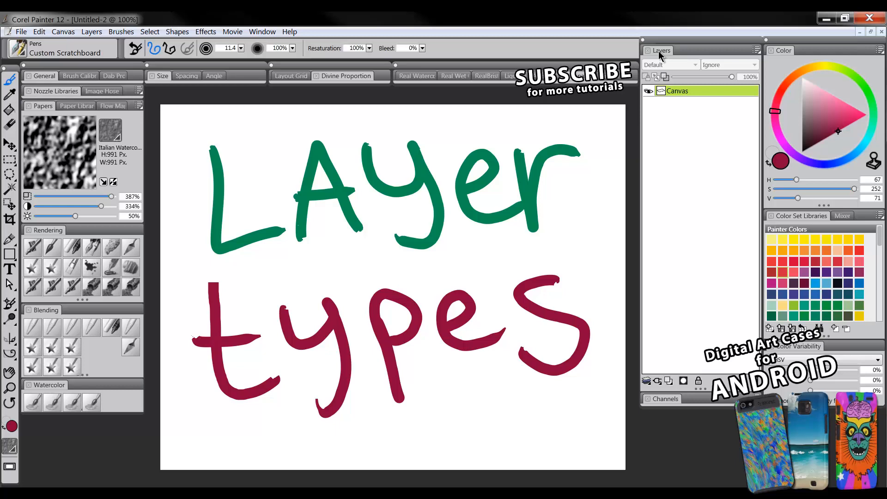
mouse_move(661, 65)
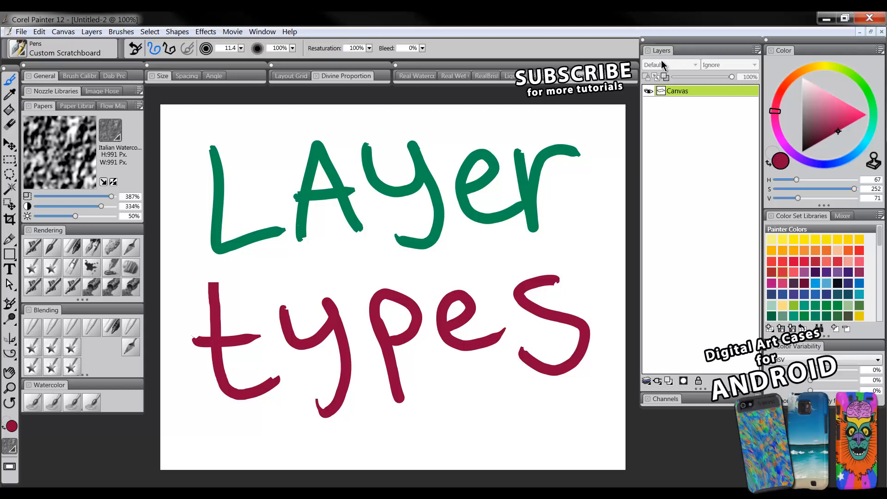
mouse_move(665, 56)
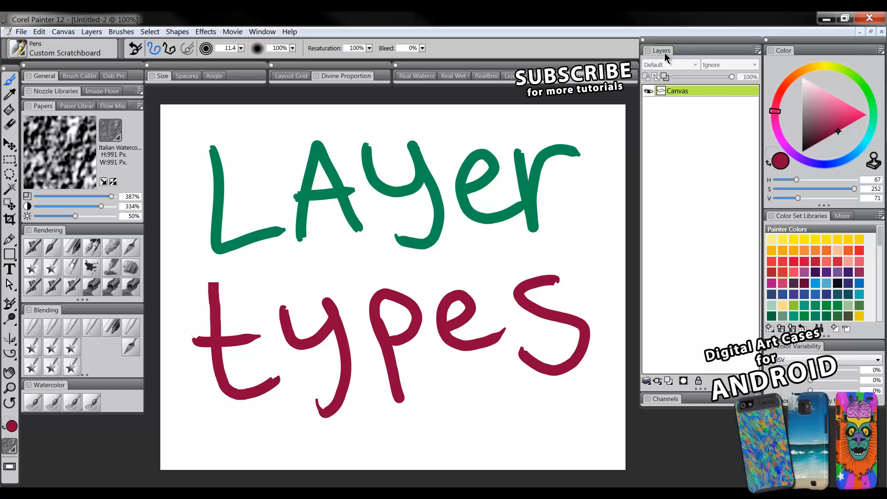
mouse_move(657, 63)
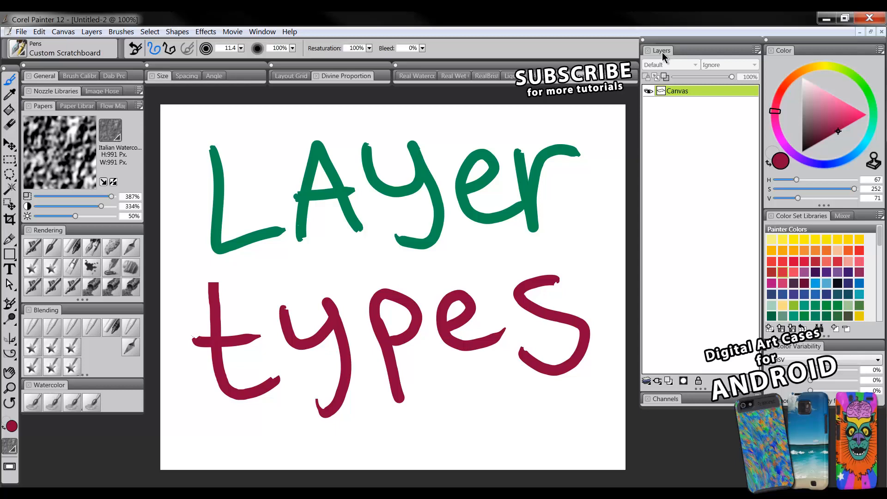
mouse_move(669, 57)
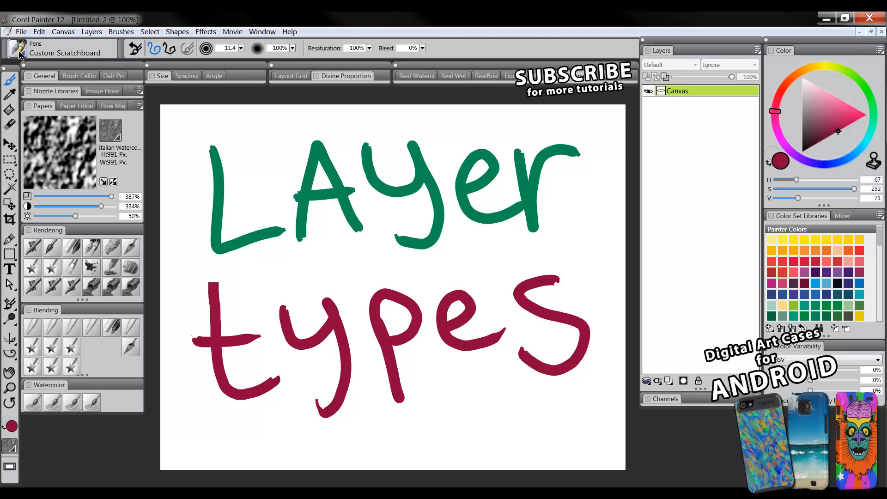
Bring up the brush library list to change away from the pen variants
left_click(23, 48)
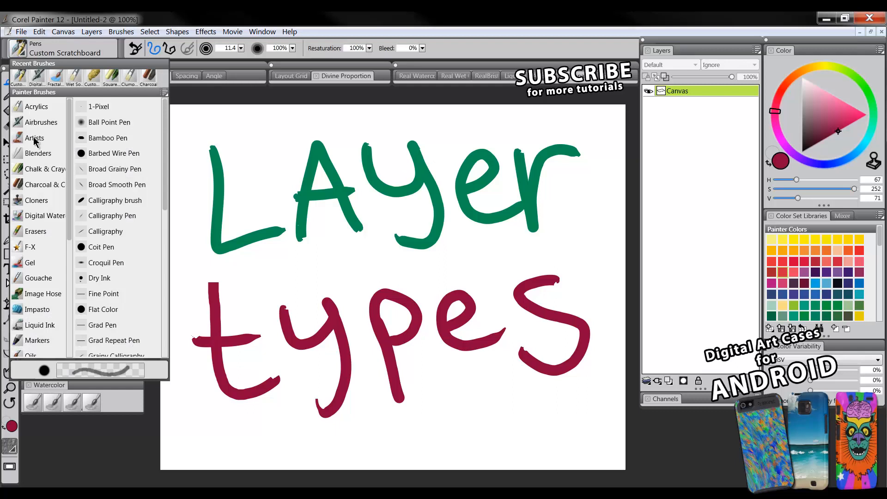
mouse_move(38, 153)
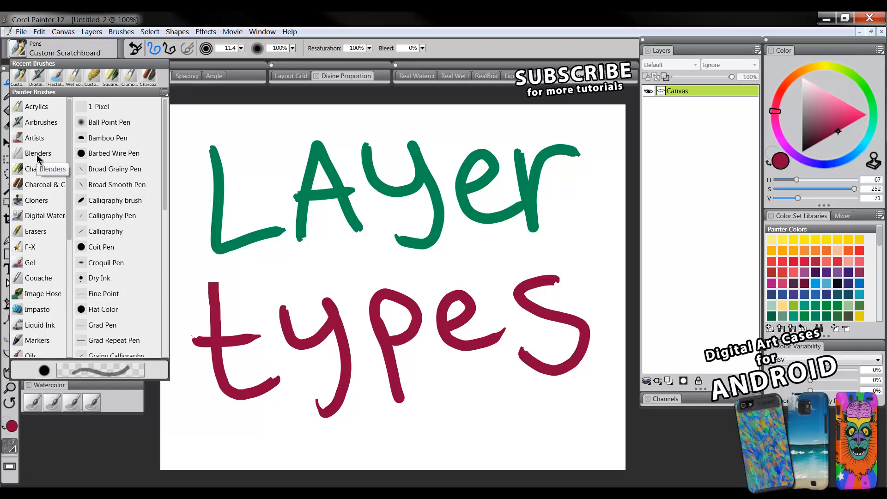
mouse_move(36, 200)
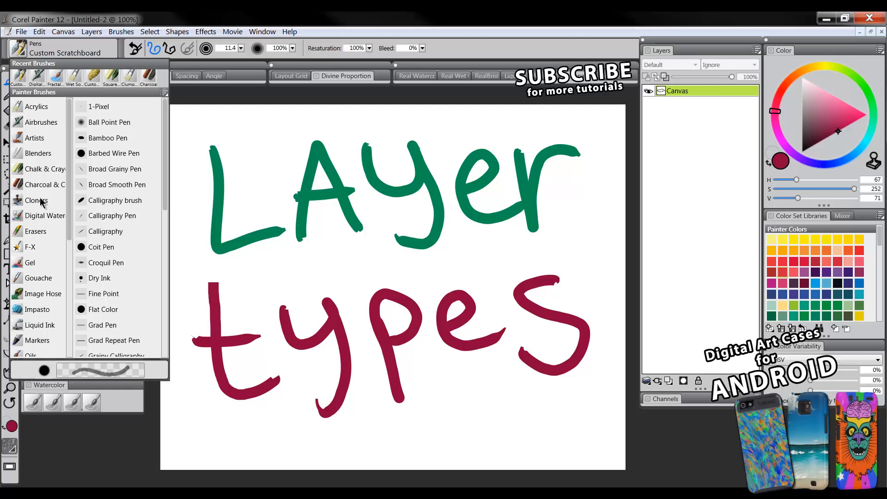
mouse_move(70, 185)
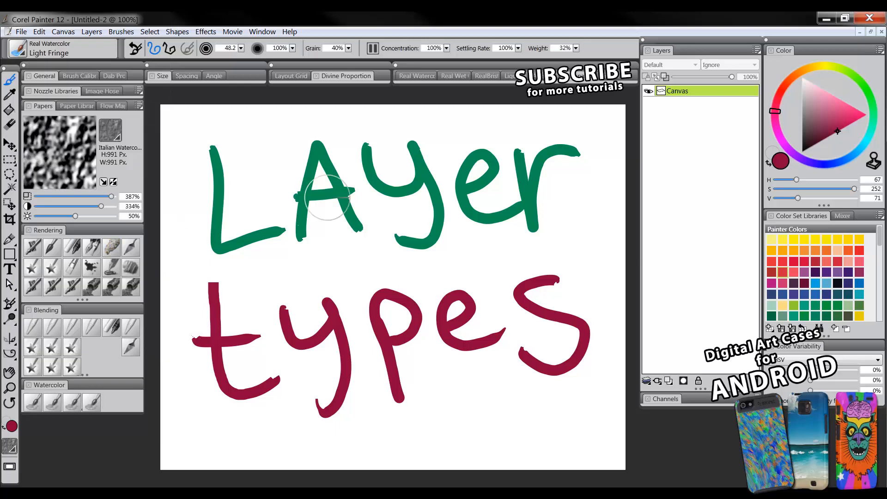
mouse_move(422, 187)
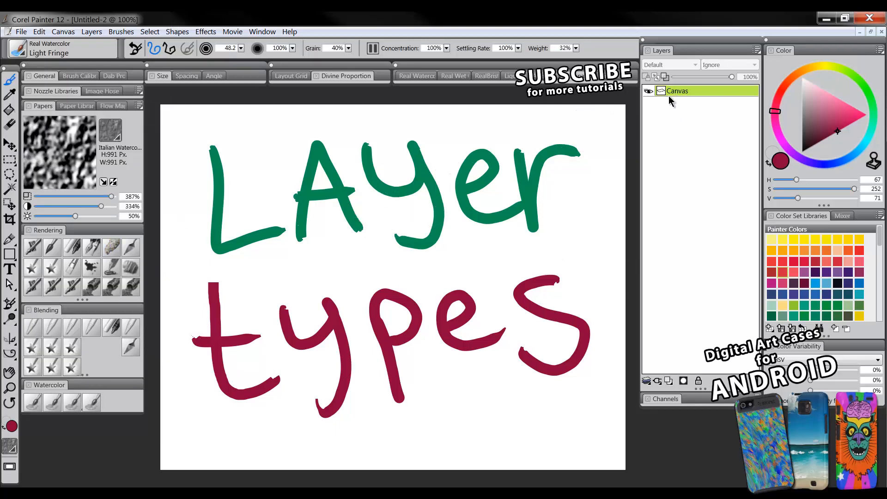
mouse_move(362, 260)
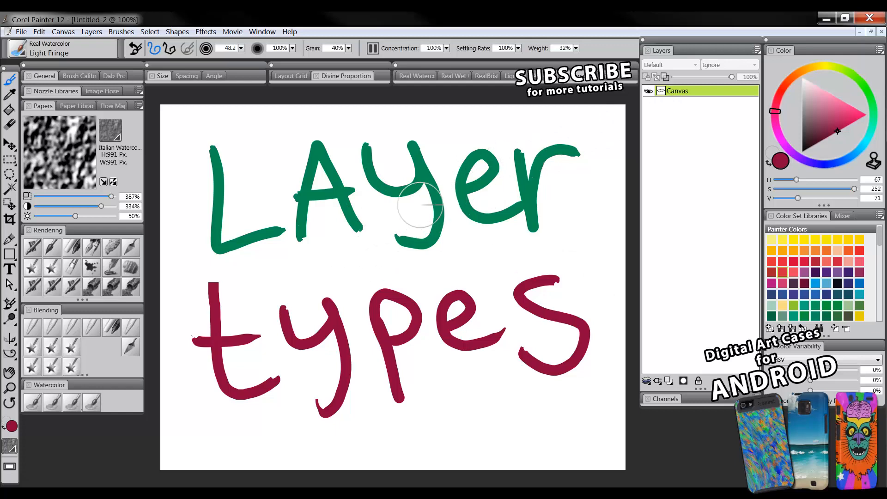
mouse_move(331, 262)
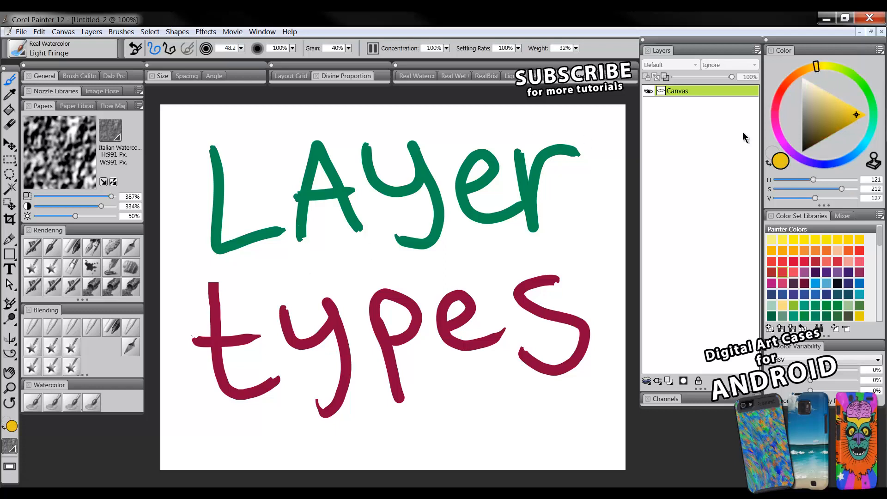
Paint a yellow Real Watercolor band between 'Layer' and 'types', creating Watercolor Layer 1
left_click_drag(277, 271, 487, 270)
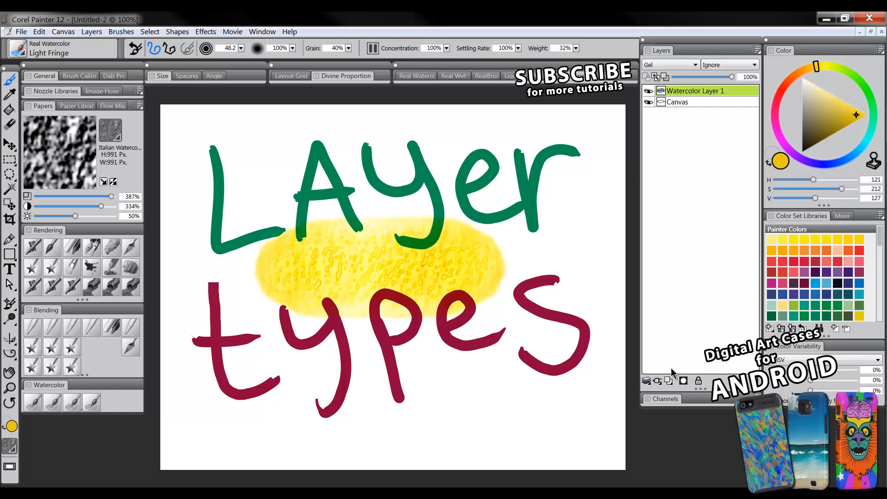
mouse_move(669, 380)
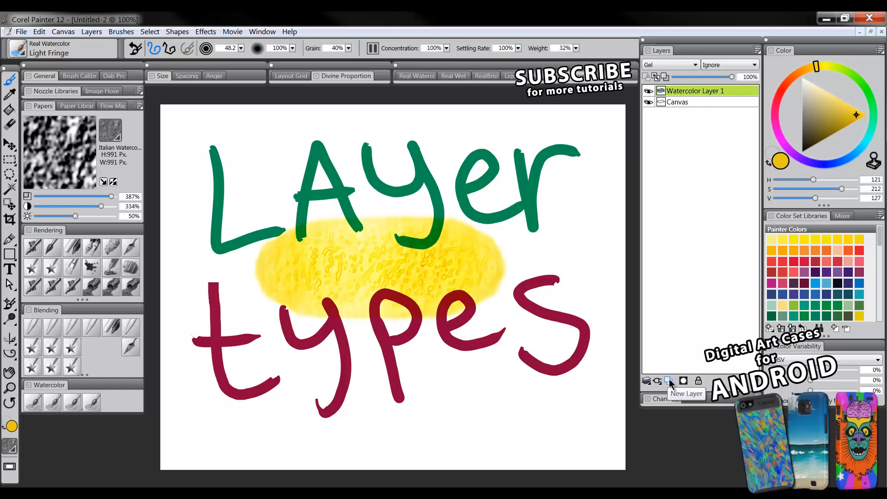
Add a new standard layer above Watercolor Layer 1 and rename it 'default'
left_click(669, 381)
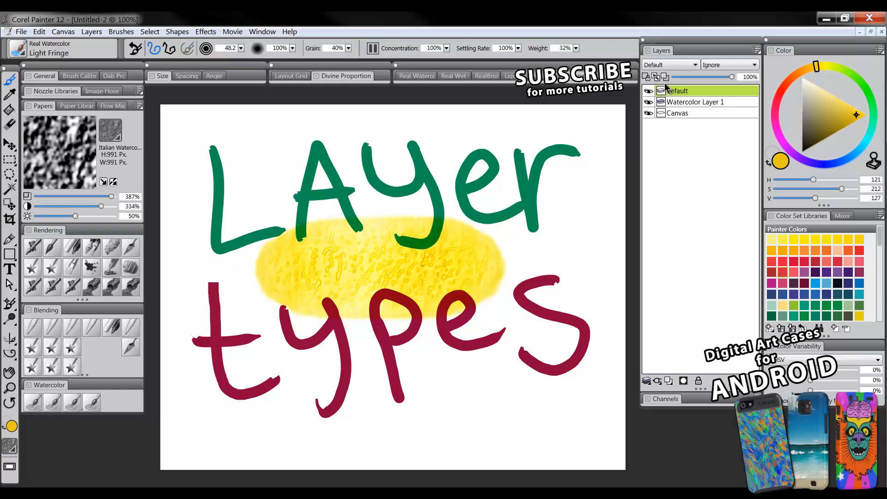
double_click(676, 90)
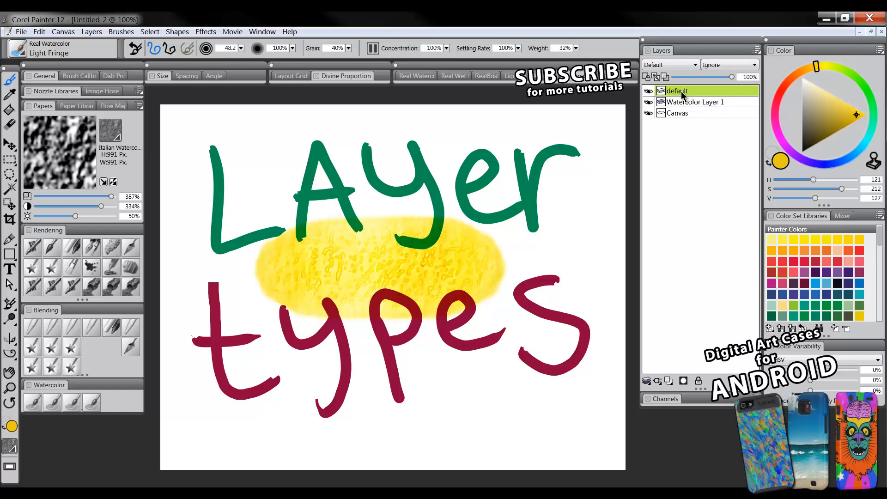
left_click(694, 101)
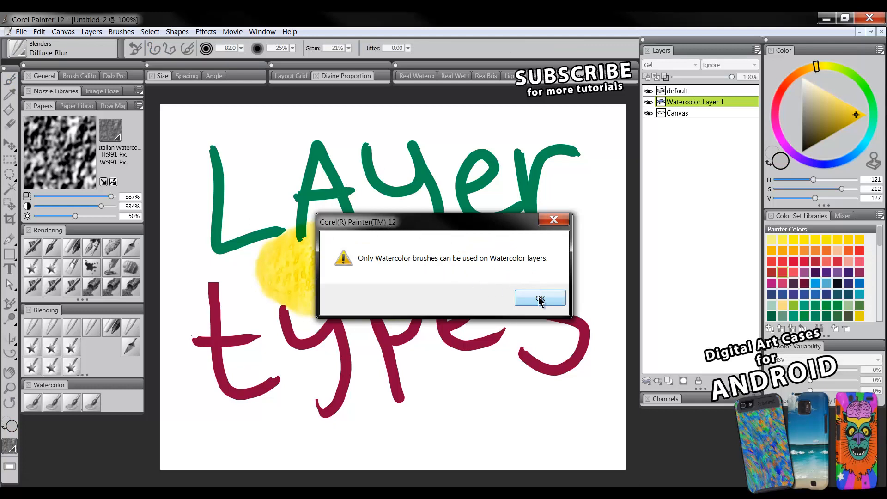
Dismiss the watercolour-only warning, then hit it again with the Custom Scratchboard pen and dismiss it each time
left_click(539, 297)
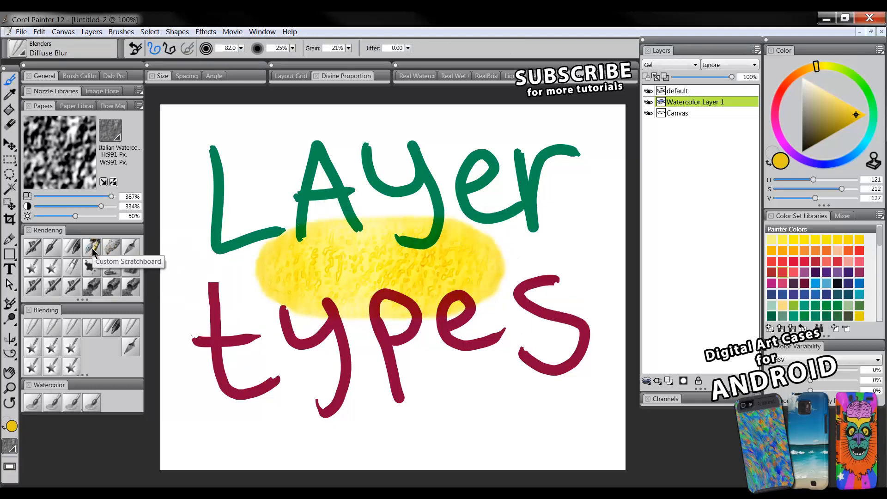
left_click(91, 248)
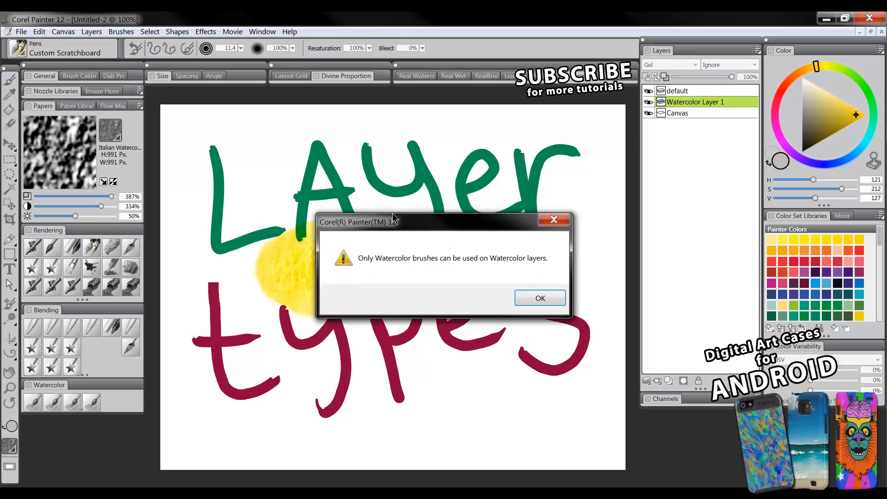
left_click(540, 298)
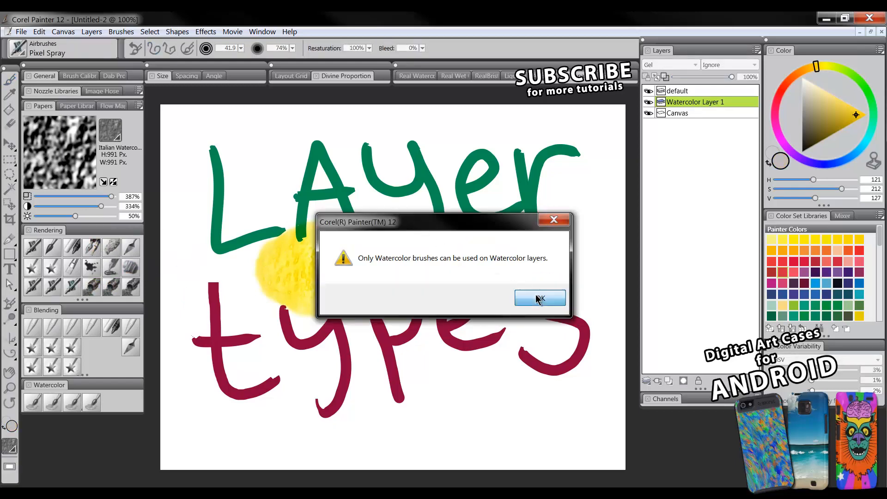
left_click(539, 297)
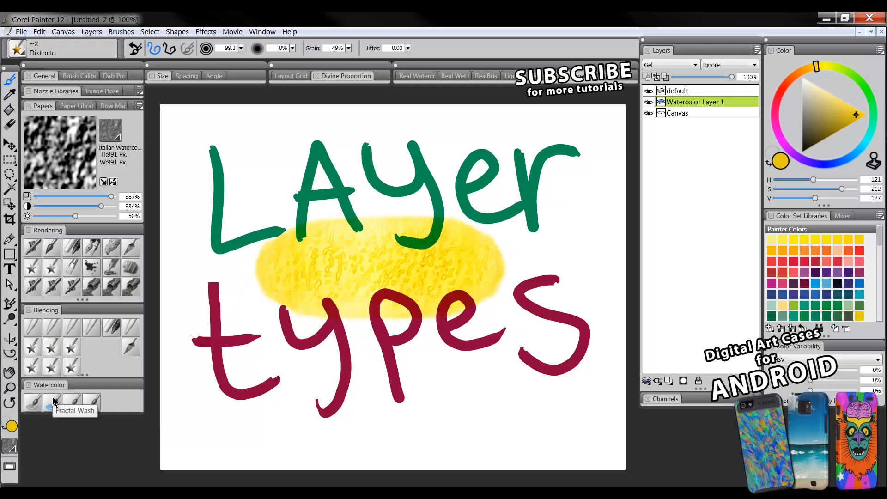
Switch to the Fractal Wash watercolor brush and lay a blue wash over the yellow blob near the 'y'
left_click(51, 402)
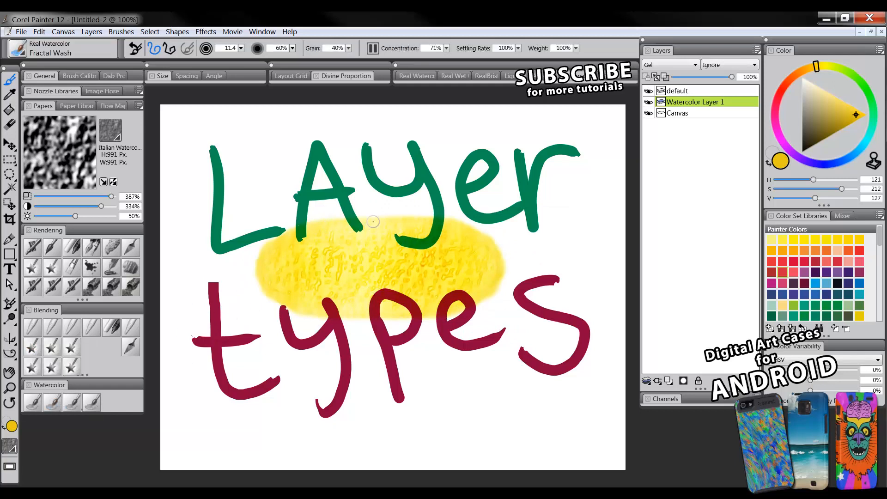
mouse_move(733, 146)
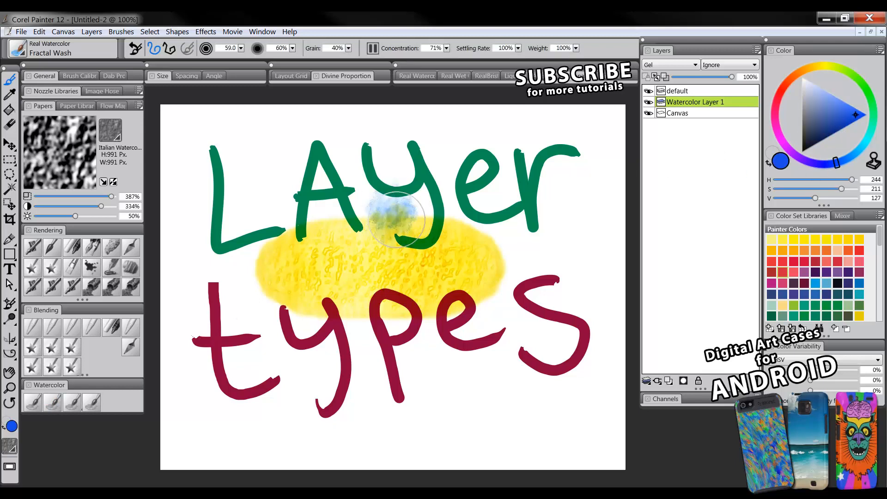
left_click_drag(389, 218, 511, 215)
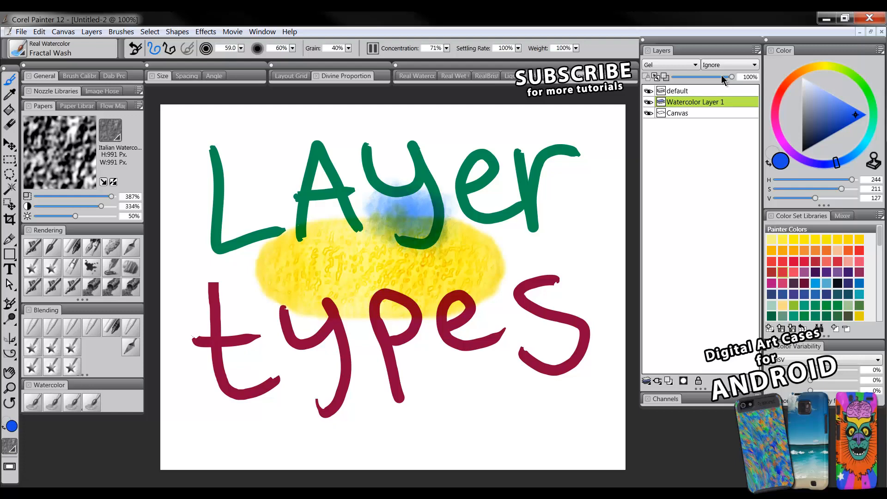
left_click(757, 50)
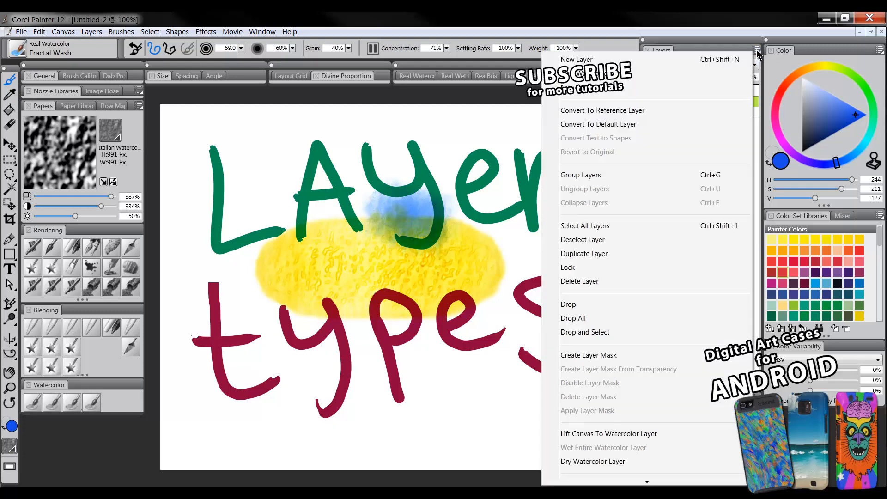
mouse_move(625, 114)
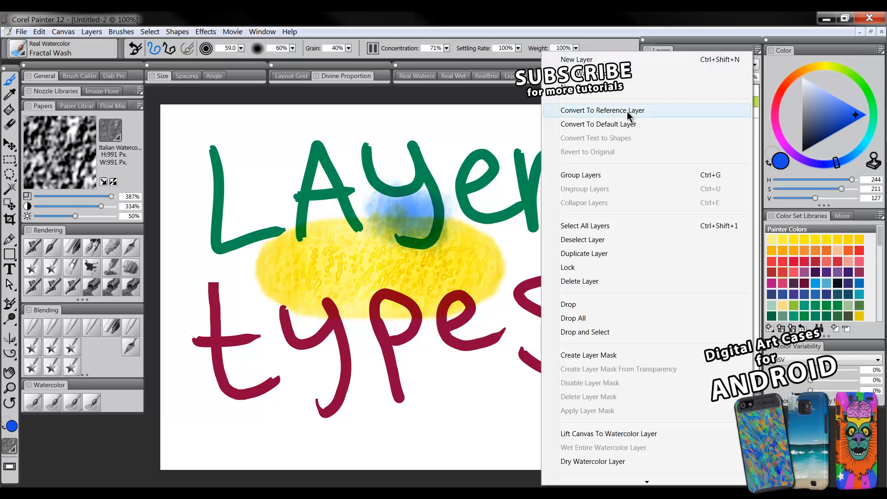
mouse_move(620, 128)
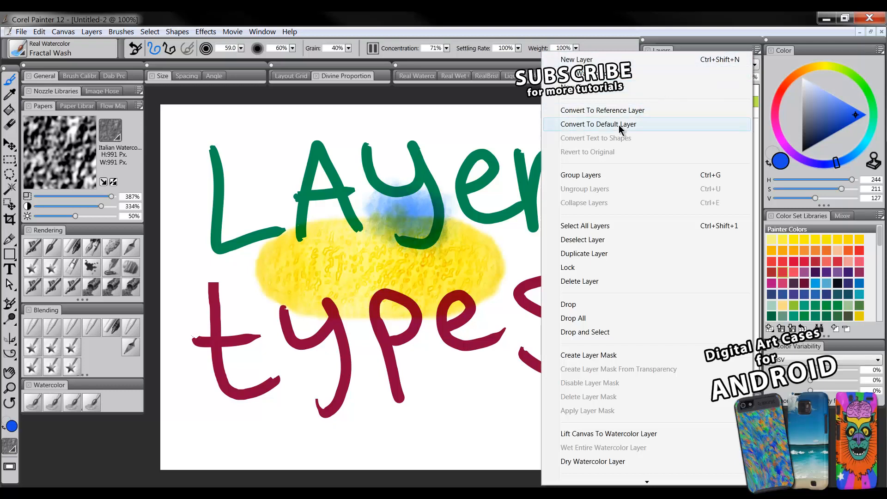
mouse_move(591, 130)
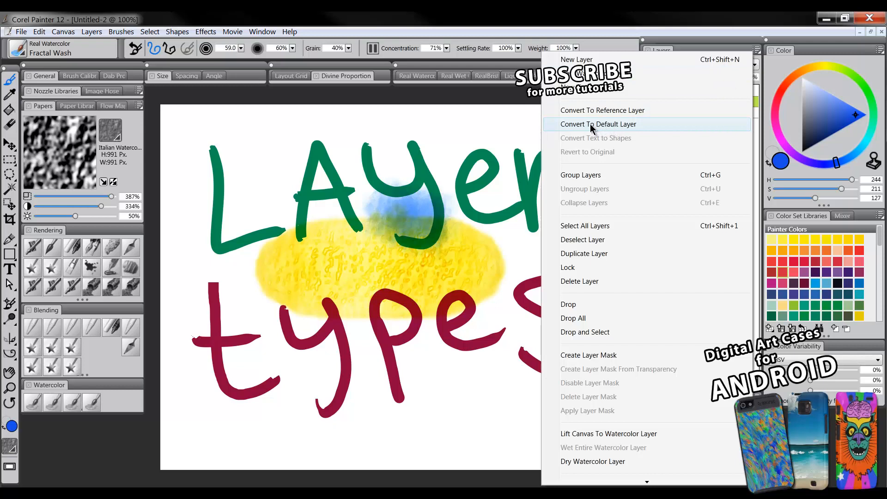
left_click(598, 124)
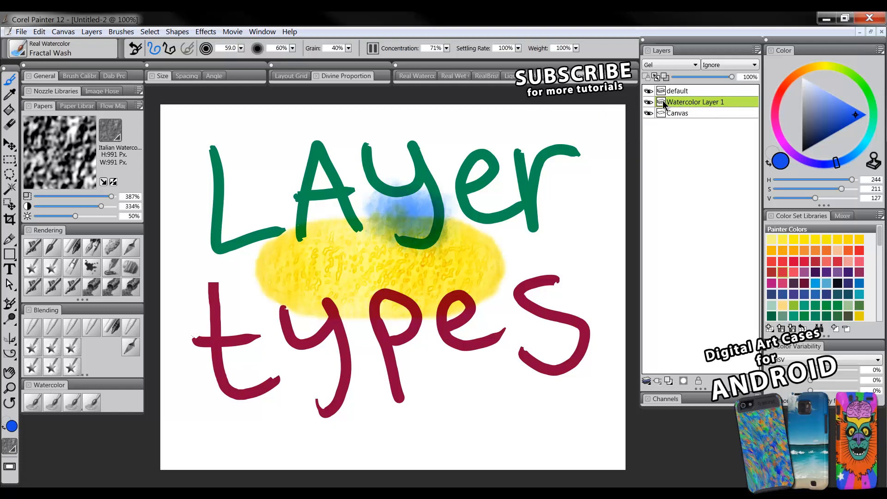
left_click(695, 101)
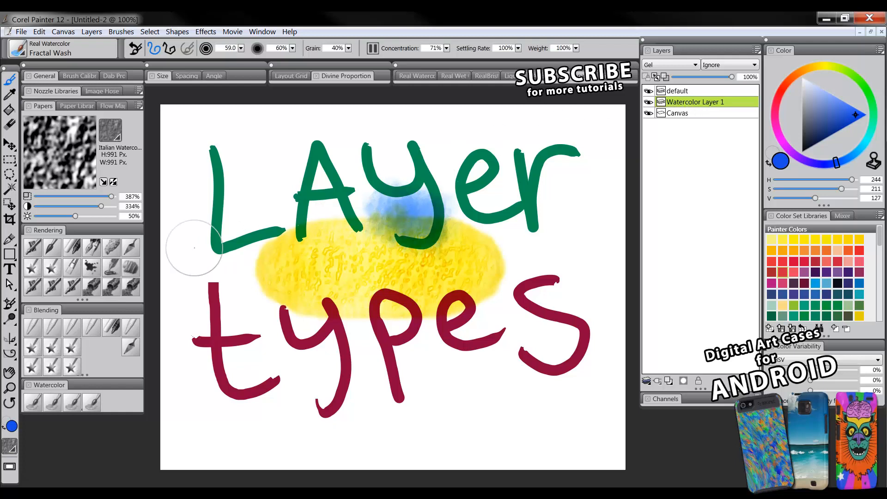
mouse_move(32, 328)
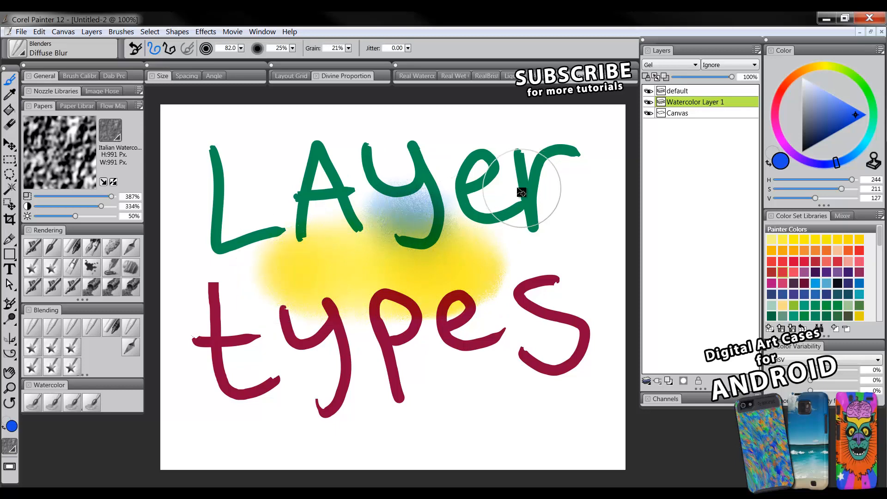
left_click_drag(509, 192, 328, 266)
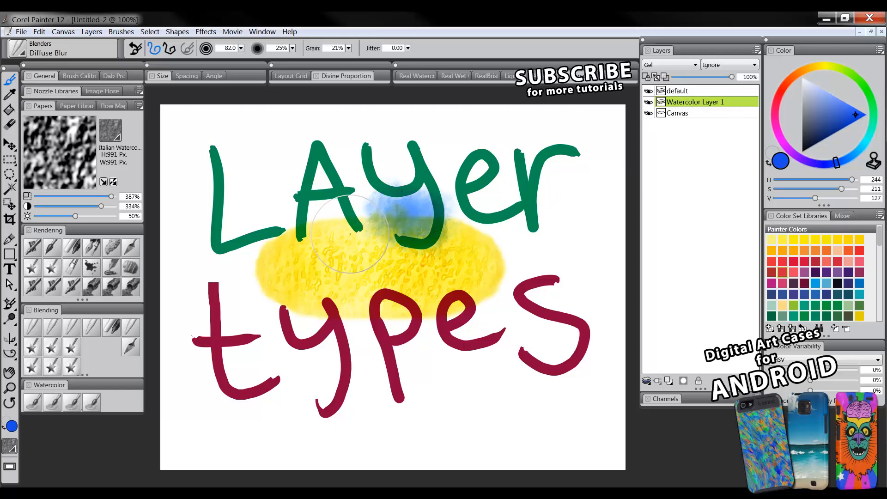
left_click_drag(351, 243, 430, 266)
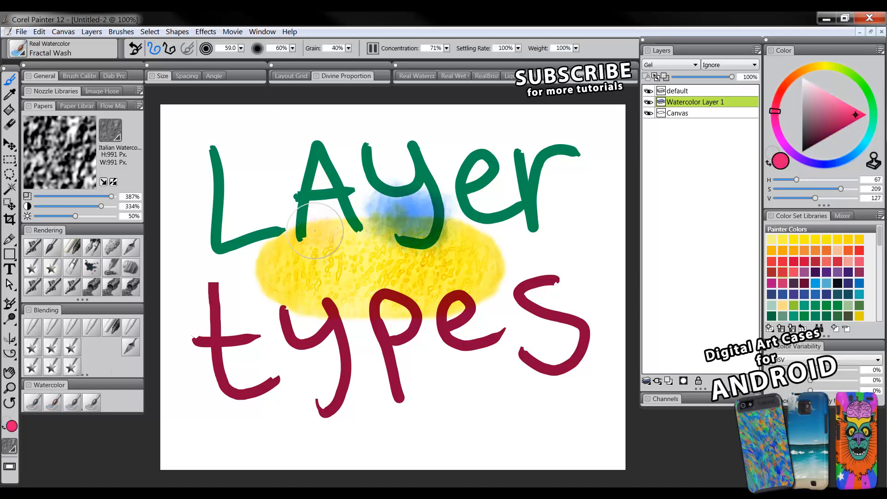
Paint a red Fractal Wash over the blob's left side, then select Watercolor Layer 1 in the Layers panel
left_click_drag(317, 226, 463, 152)
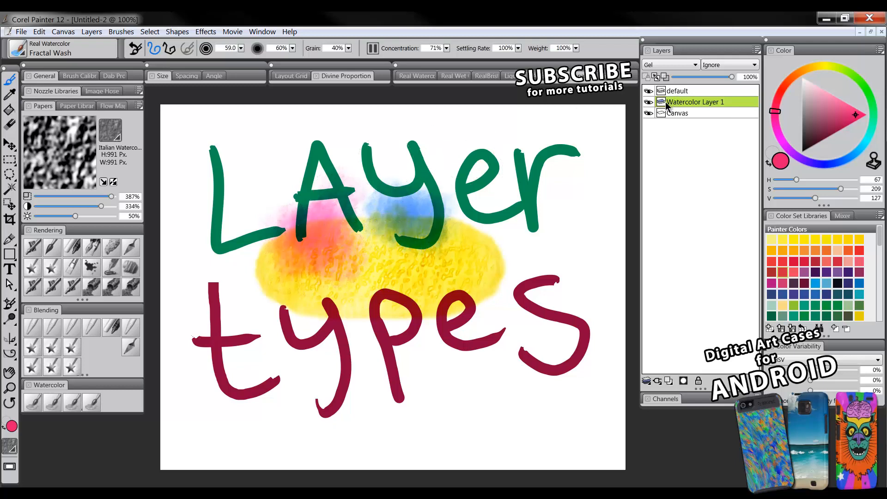
left_click(757, 50)
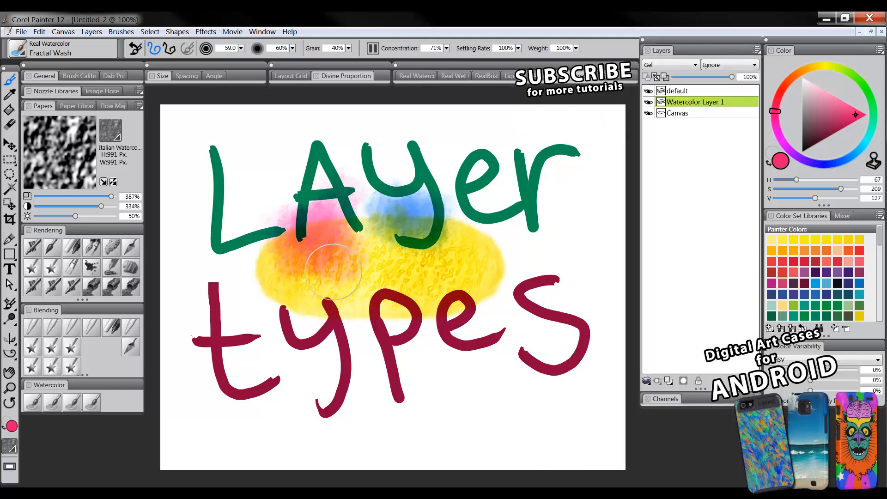
mouse_move(514, 189)
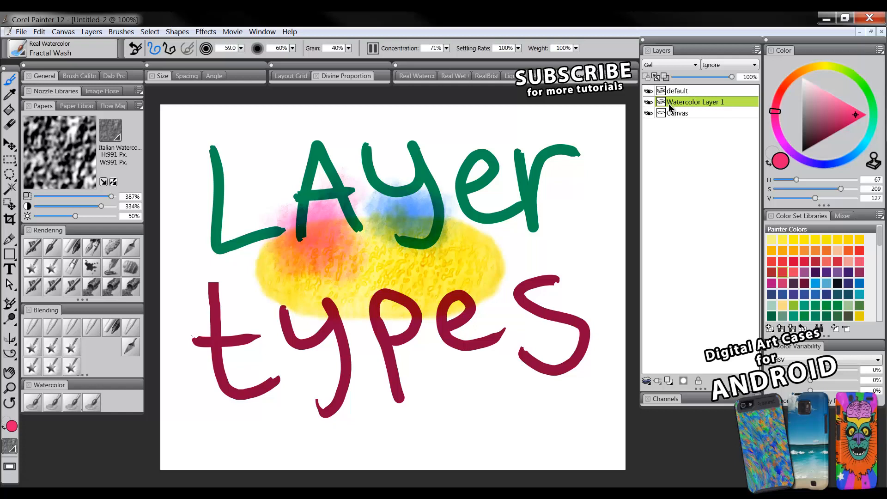
mouse_move(704, 106)
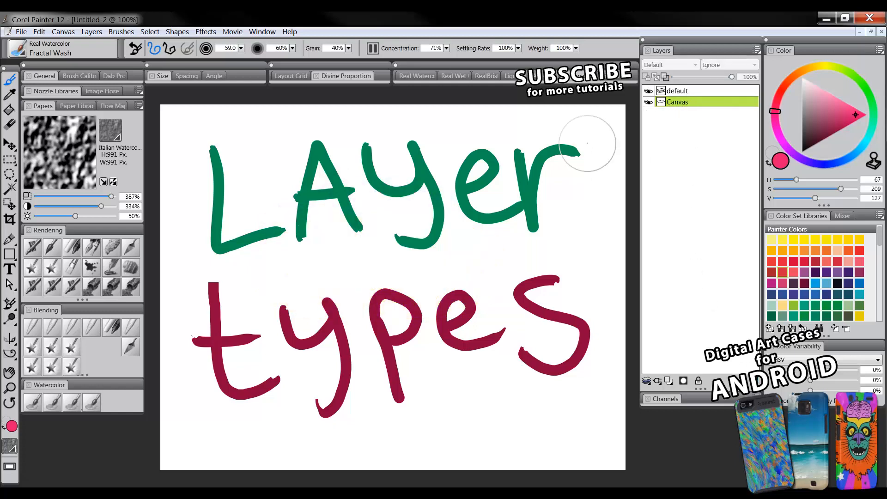
Choose the Liquid Ink Clumpy Ink brush and paint a black ink blob across the lettering on Liquid Ink Layer 1
left_click(19, 50)
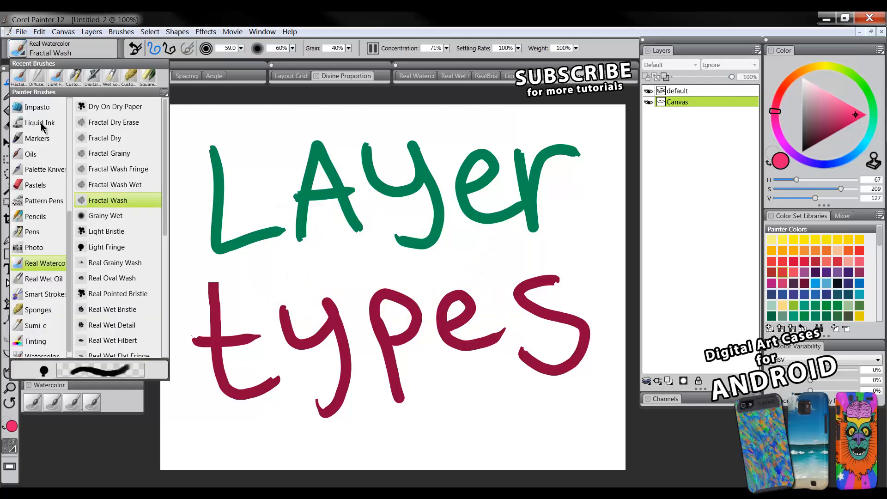
left_click(39, 121)
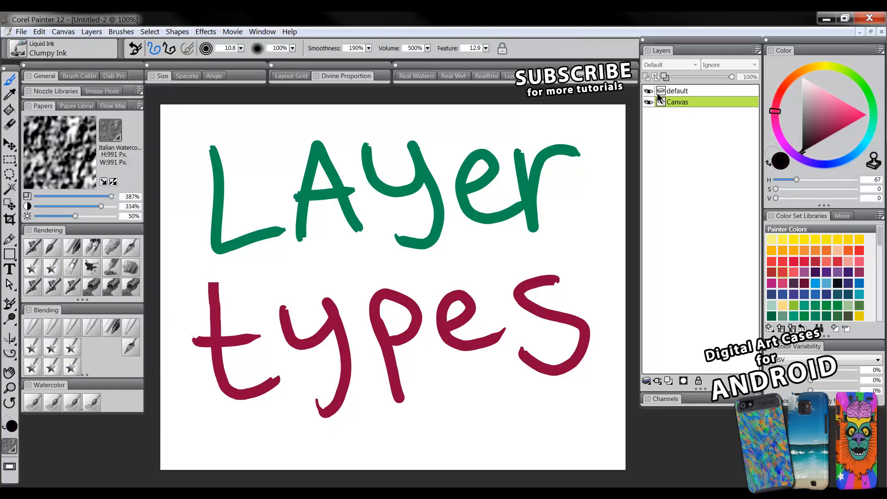
left_click(647, 90)
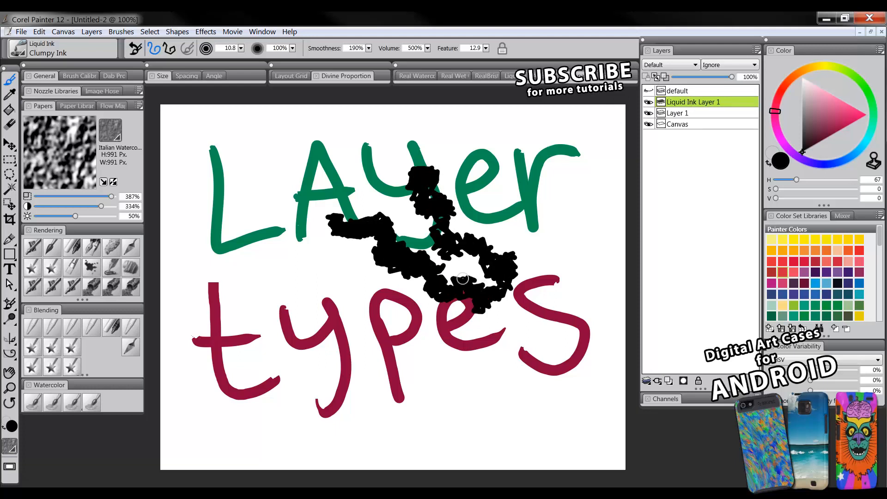
left_click_drag(461, 280, 452, 299)
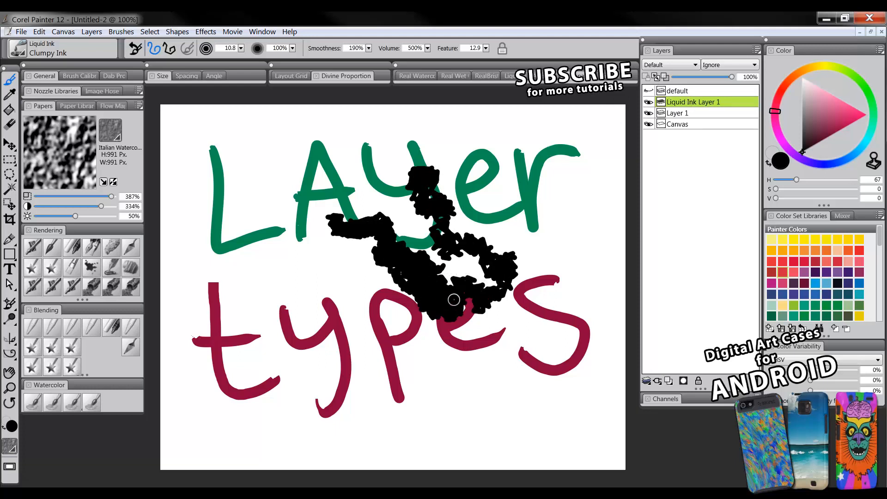
left_click_drag(452, 300, 442, 271)
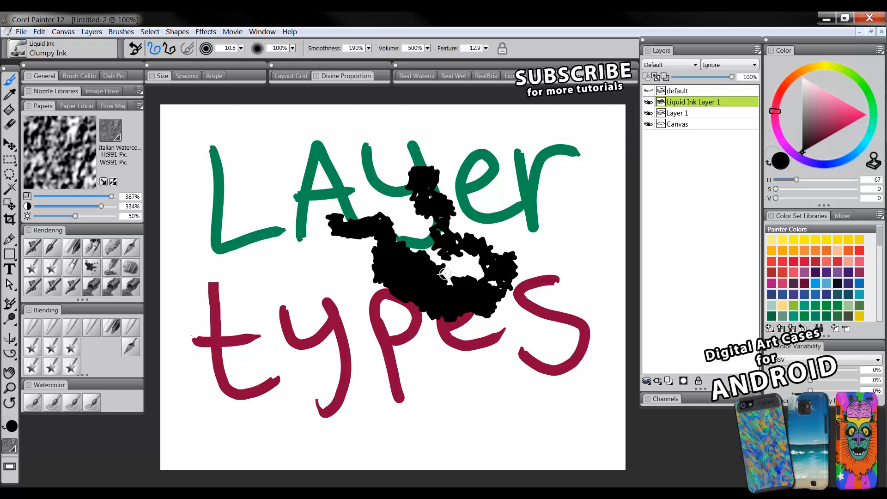
mouse_move(197, 174)
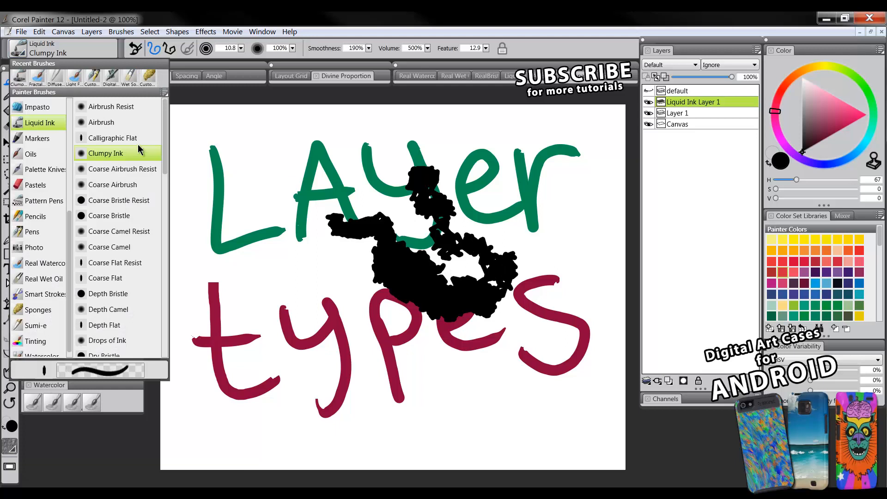
With the Liquid Ink eraser variant, erase gaps into the lower part of the black ink blob
scroll("down", 3)
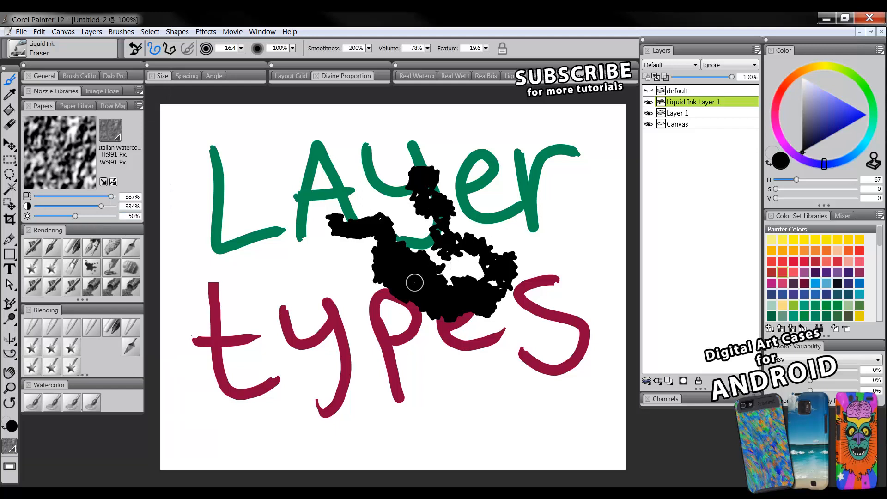
left_click_drag(413, 283, 428, 293)
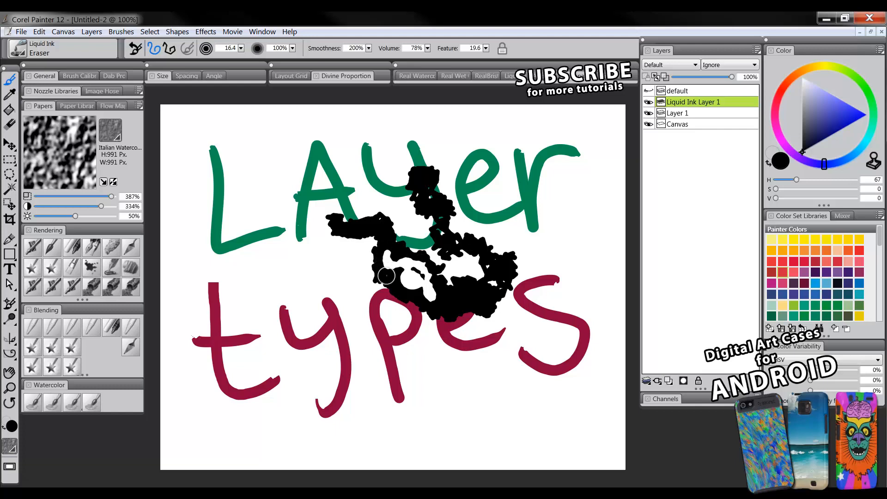
left_click_drag(384, 277, 453, 306)
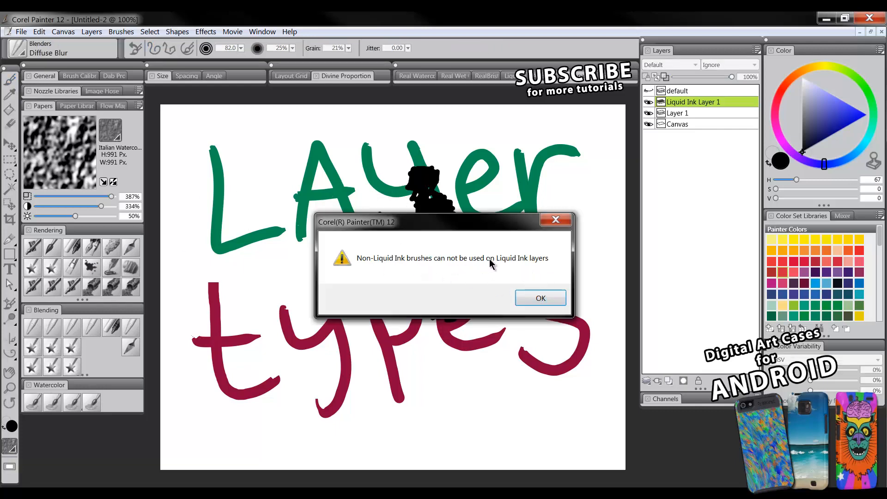
Acknowledge the warning that only Liquid Ink brushes work on Liquid Ink layers
left_click(540, 297)
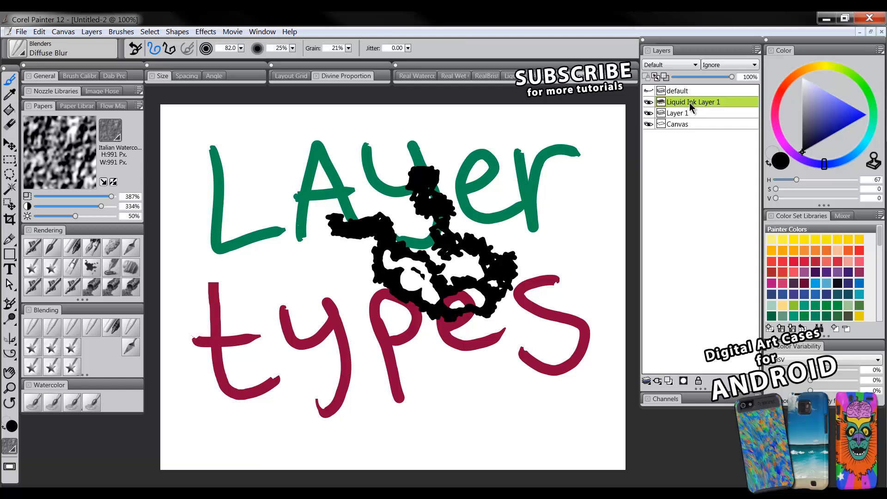
mouse_move(695, 106)
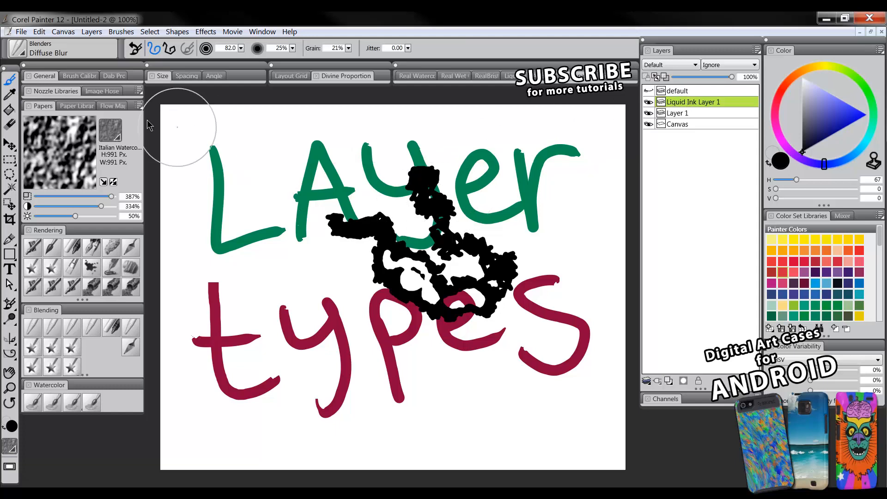
mouse_move(444, 175)
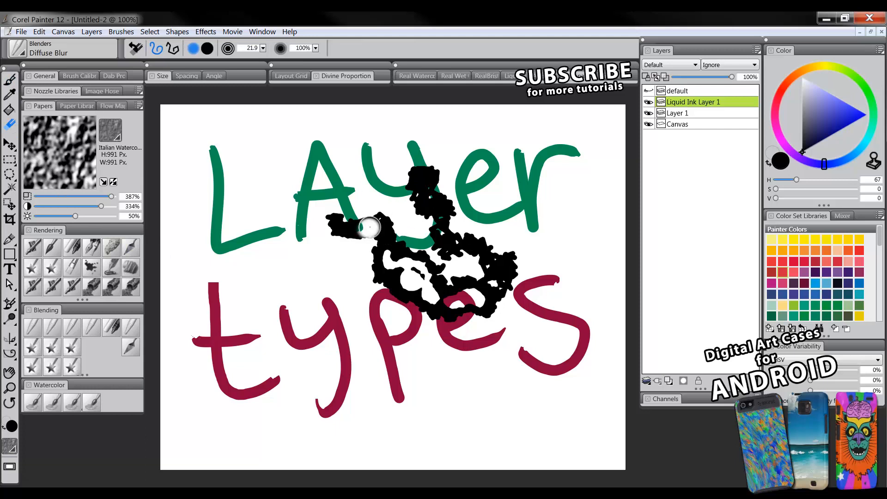
left_click_drag(374, 226, 427, 308)
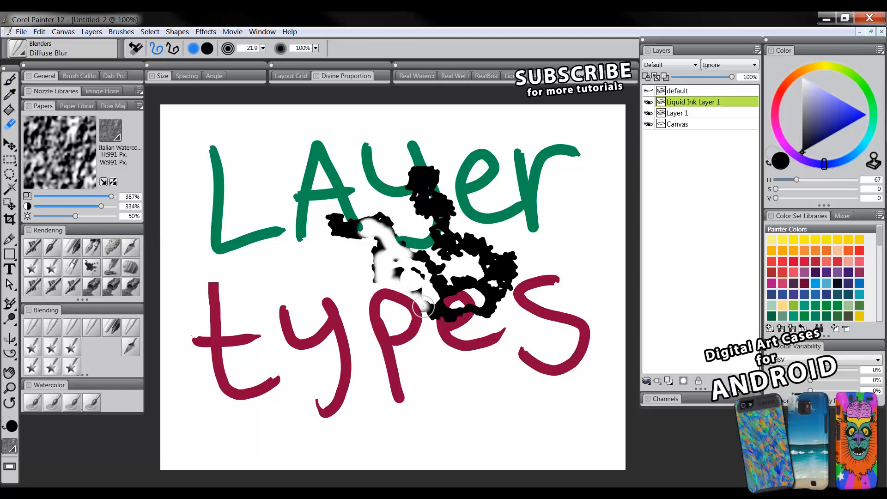
left_click_drag(424, 306, 492, 201)
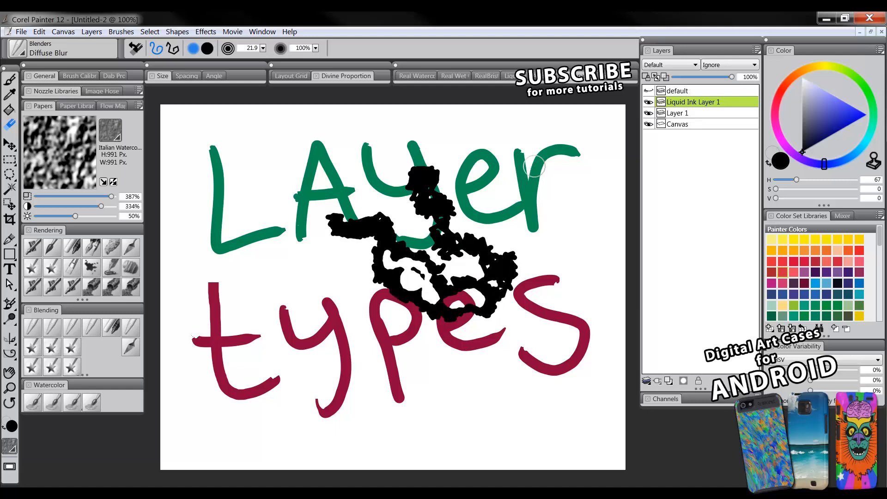
mouse_move(492, 207)
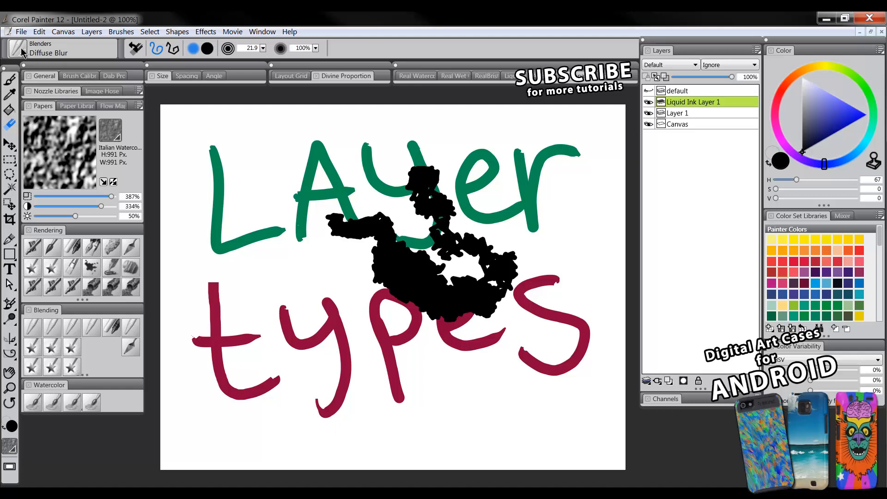
mouse_move(54, 404)
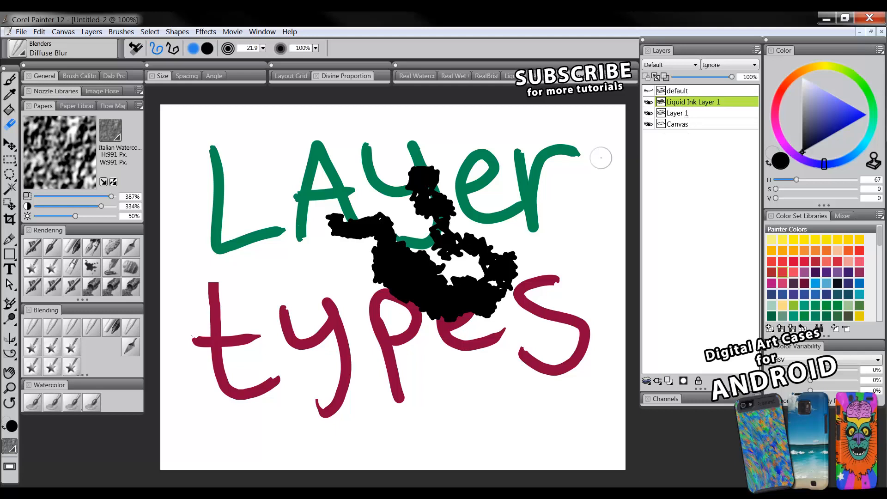
mouse_move(560, 217)
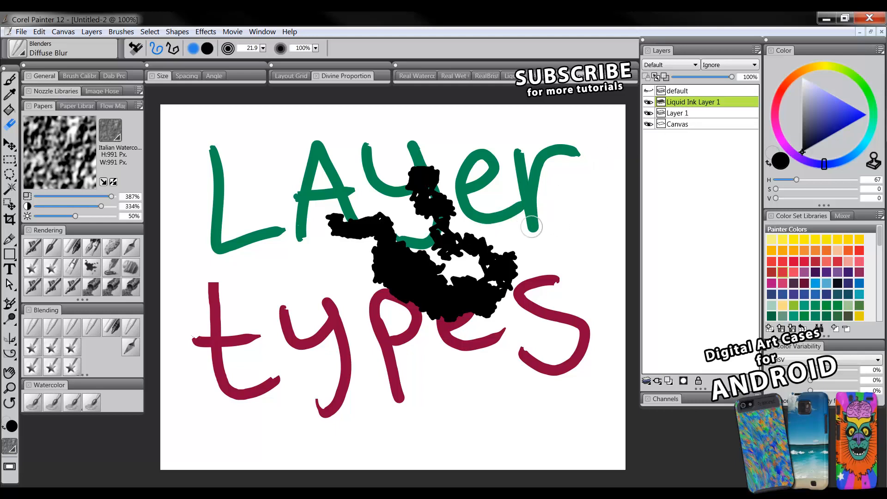
mouse_move(66, 394)
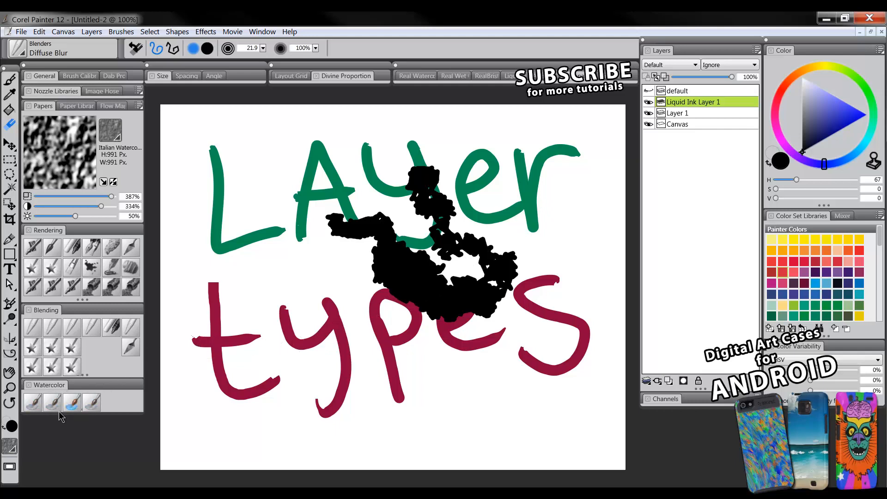
mouse_move(151, 369)
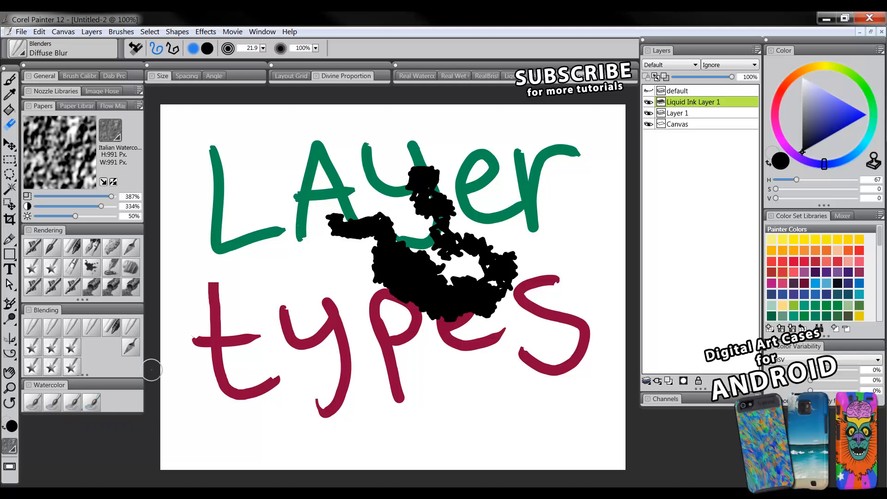
mouse_move(320, 249)
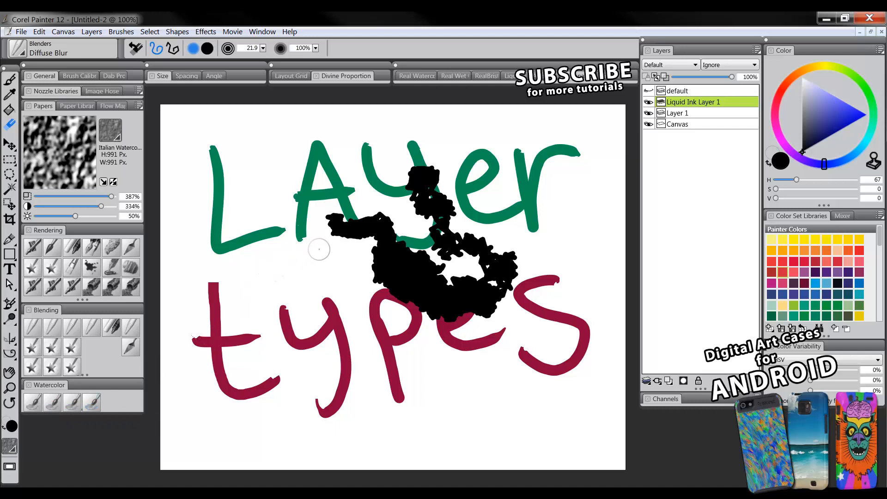
mouse_move(683, 91)
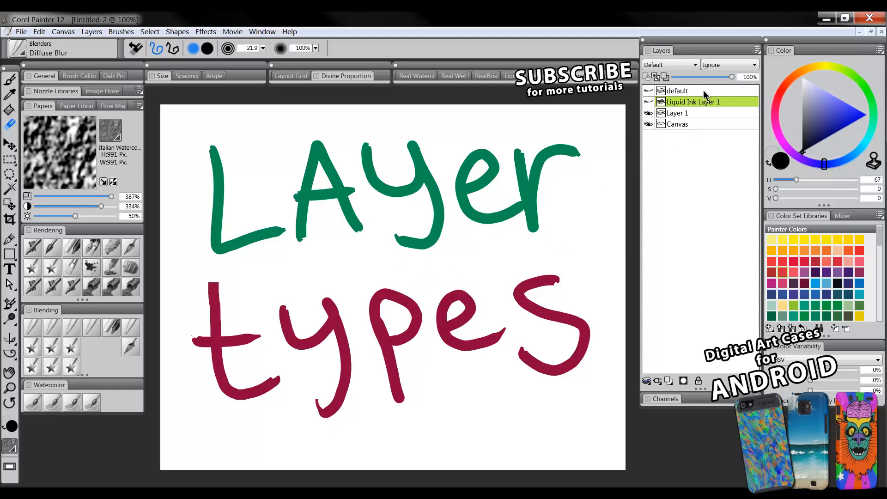
mouse_move(698, 86)
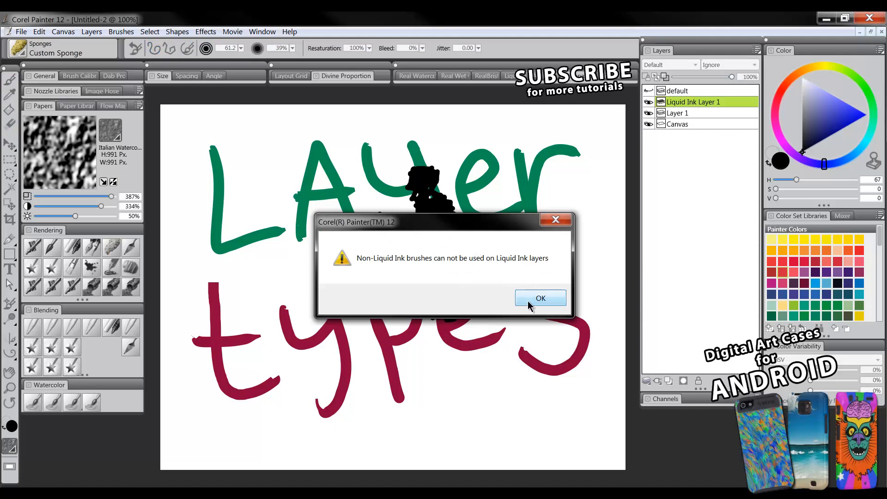
Dismiss the Liquid Ink brush restriction warning raised by the Custom Sponge
left_click(540, 297)
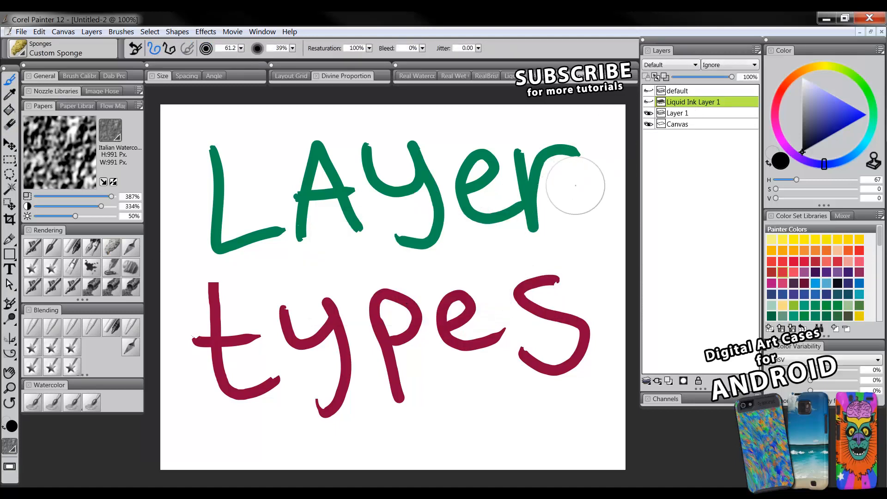
mouse_move(613, 231)
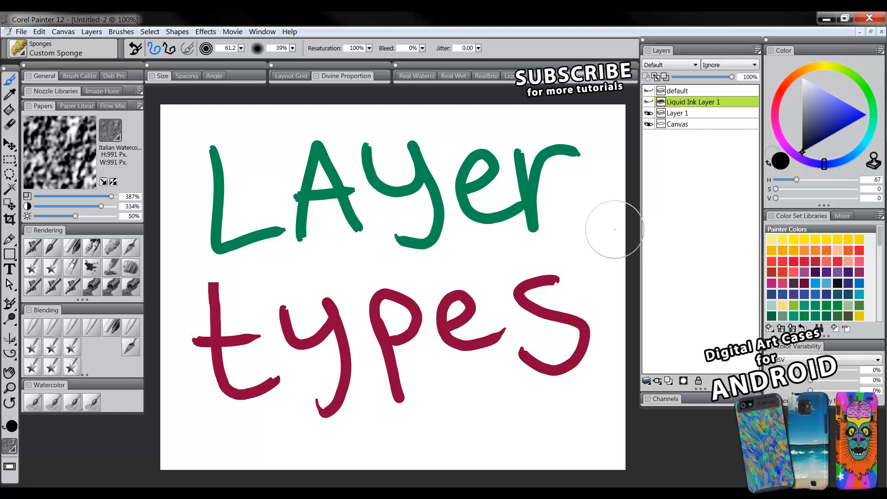
mouse_move(597, 231)
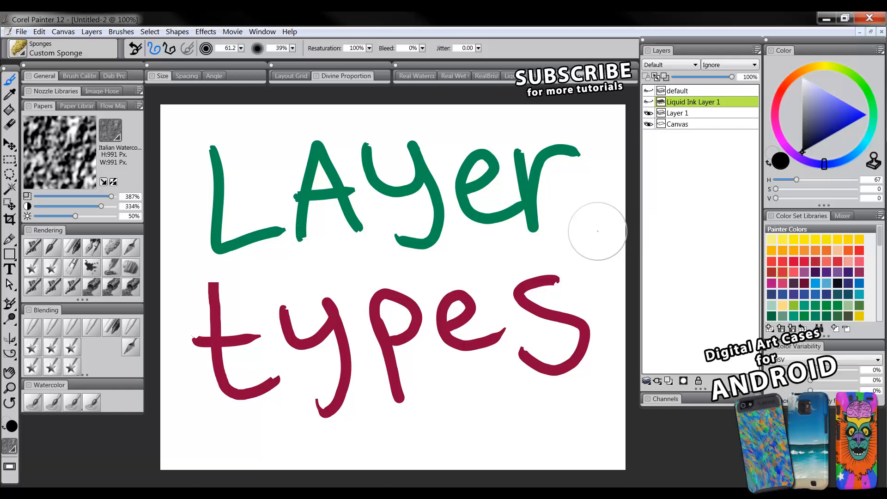
mouse_move(594, 233)
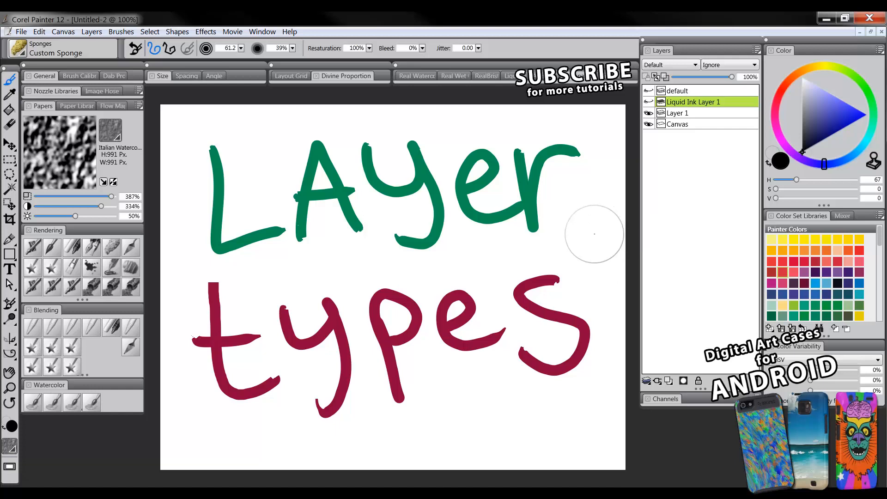